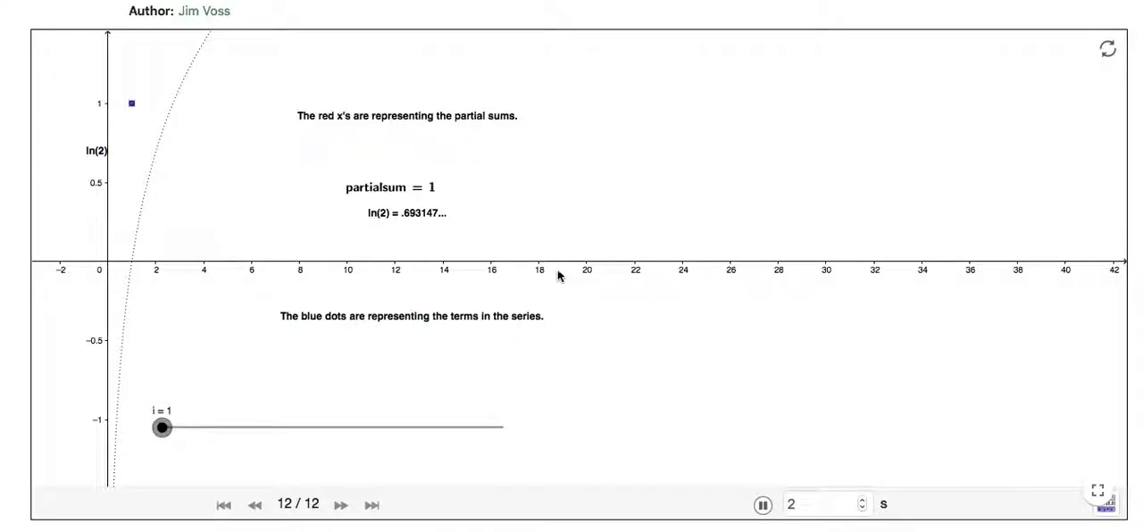
{"action": "mouse_move", "coordinate": [194, 404]}
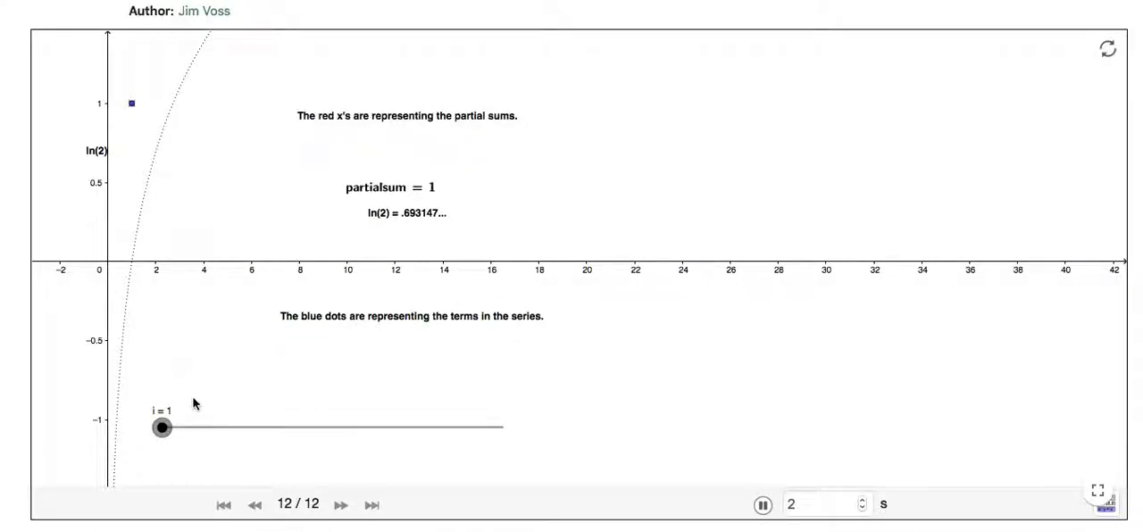
{"action": "mouse_move", "coordinate": [360, 250]}
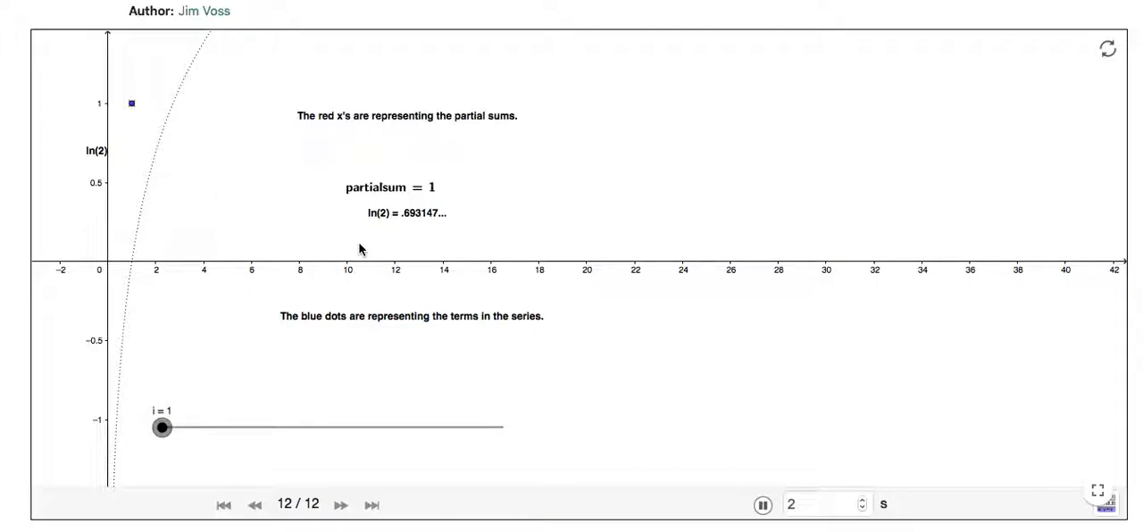
{"action": "mouse_move", "coordinate": [436, 221]}
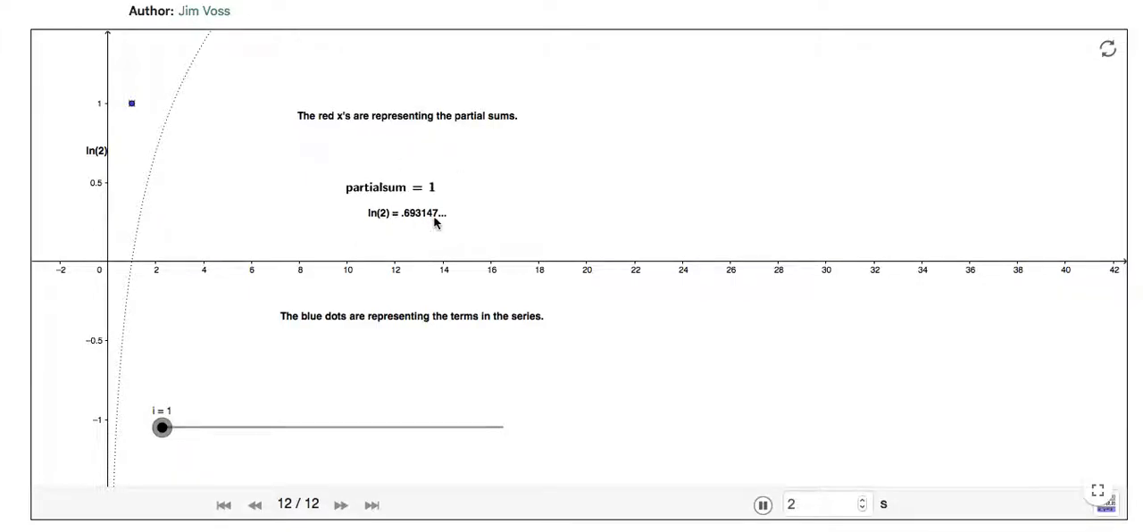
{"action": "mouse_move", "coordinate": [115, 182]}
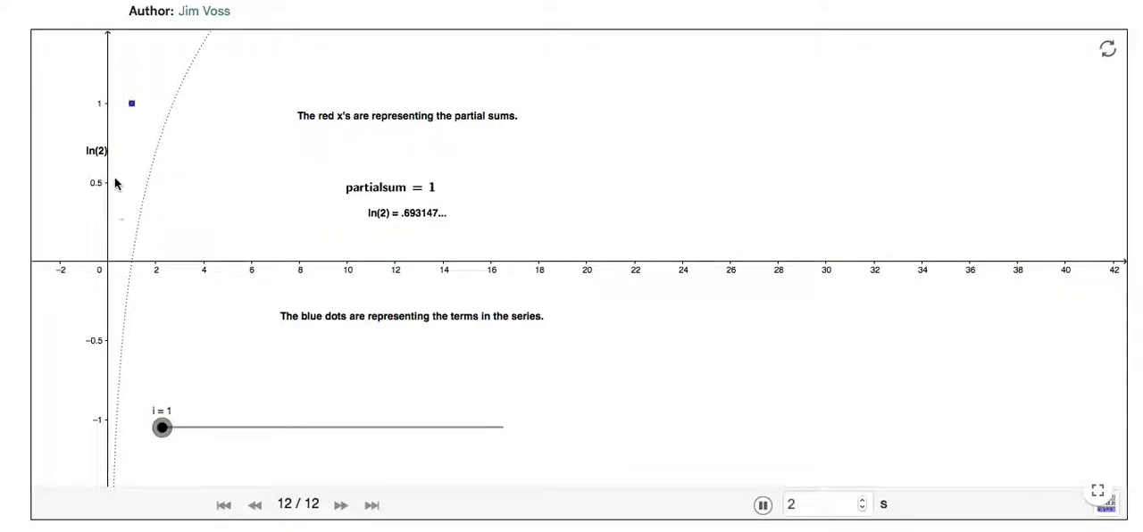
{"action": "mouse_move", "coordinate": [147, 153]}
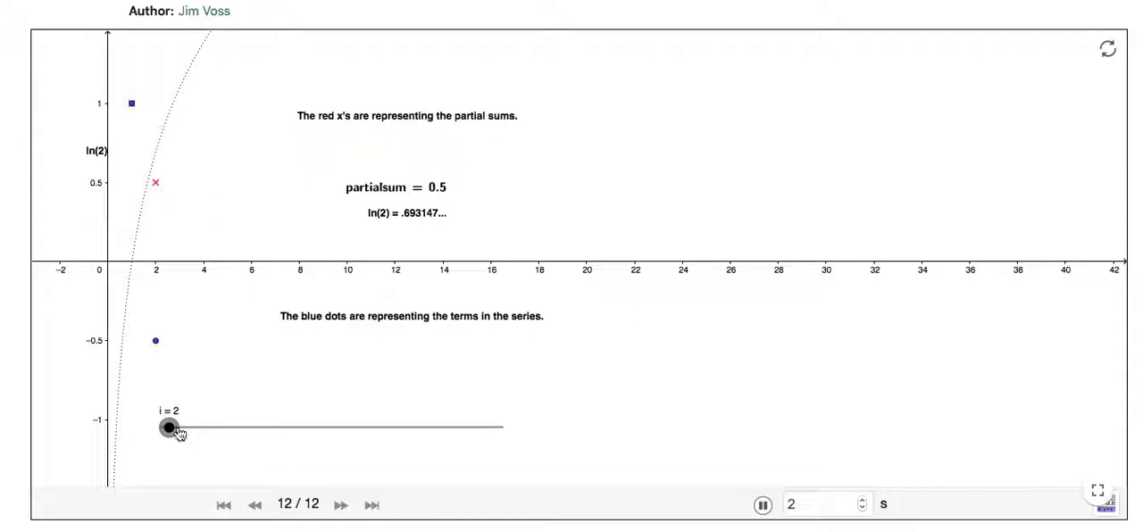
{"action": "mouse_move", "coordinate": [164, 315]}
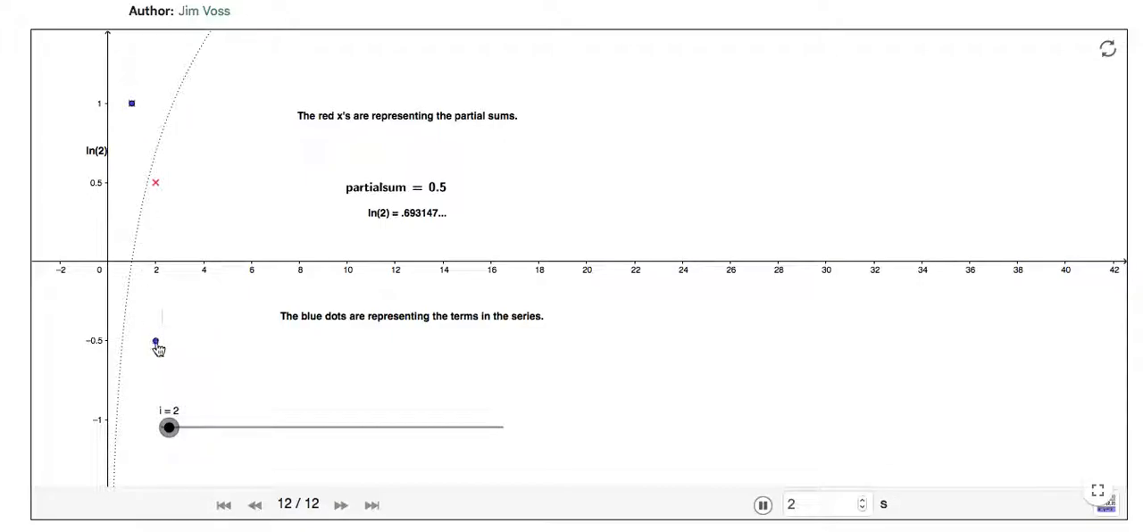
{"action": "mouse_move", "coordinate": [150, 203]}
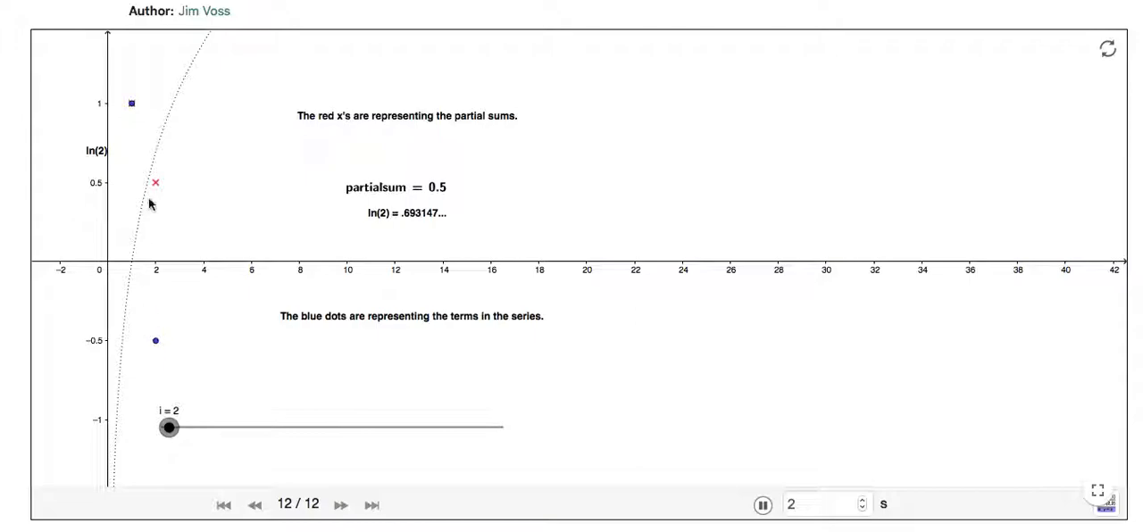
{"action": "mouse_move", "coordinate": [153, 193]}
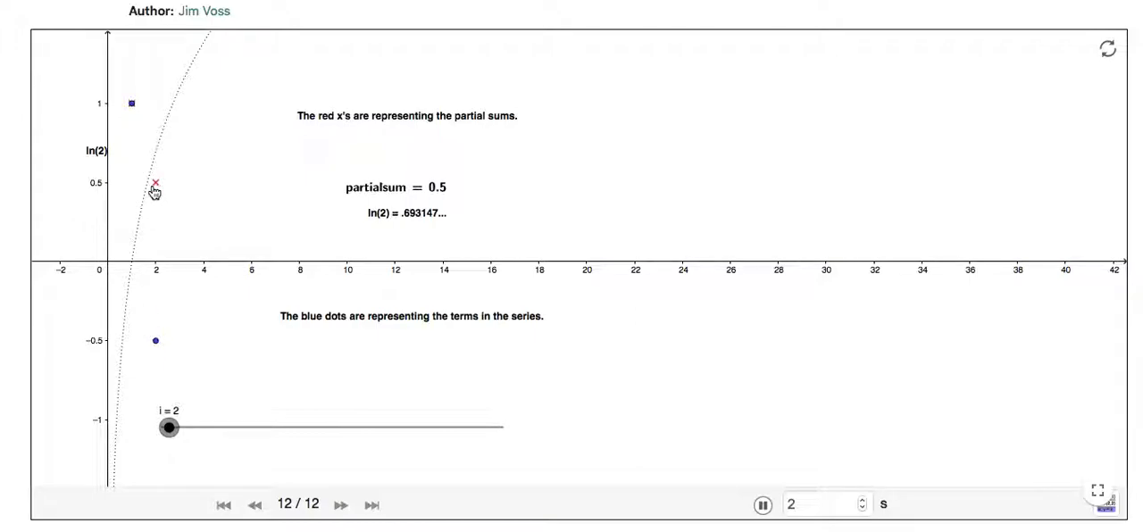
{"action": "mouse_move", "coordinate": [133, 107]}
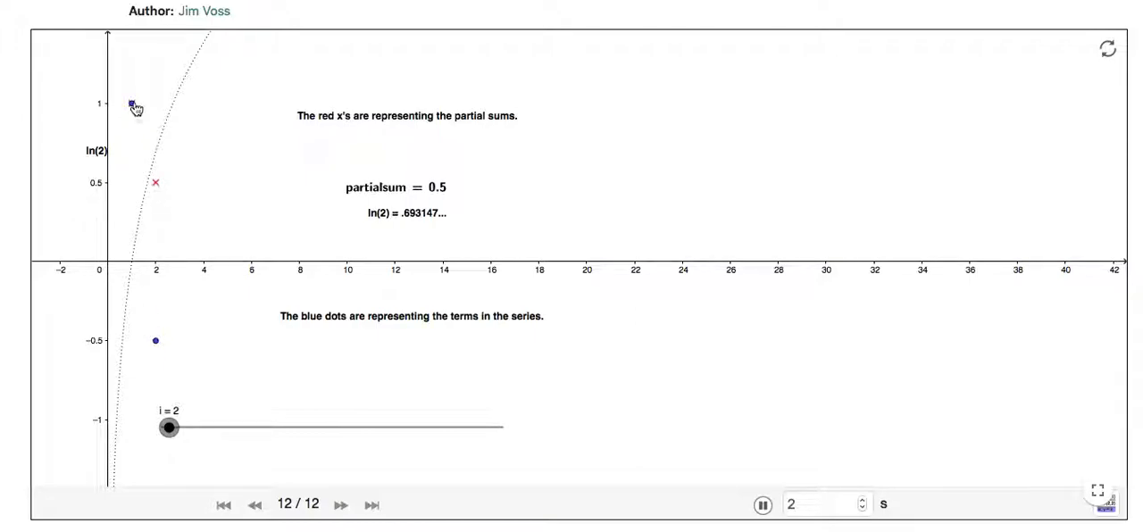
{"action": "mouse_move", "coordinate": [159, 193]}
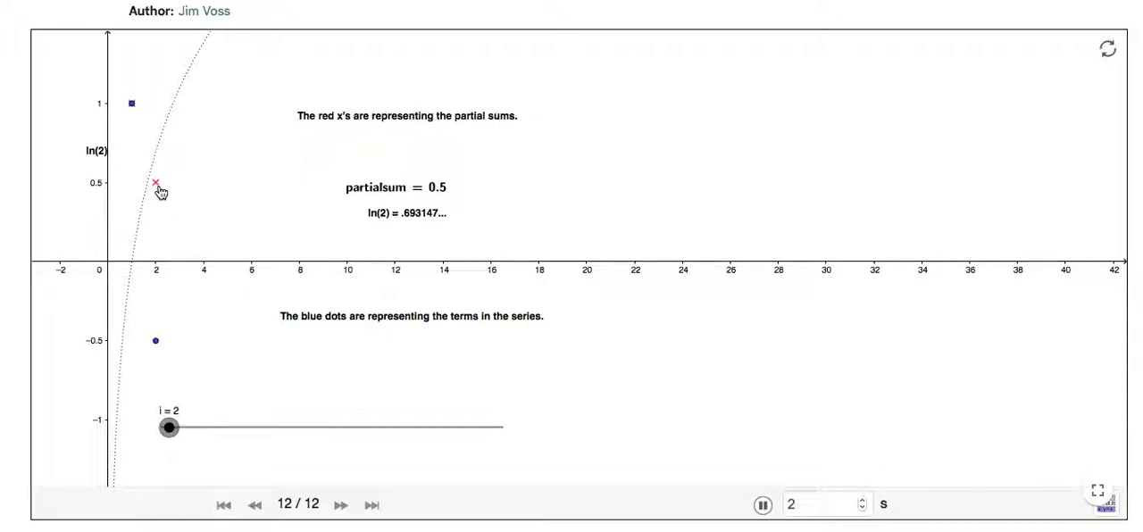
{"action": "mouse_move", "coordinate": [170, 427]}
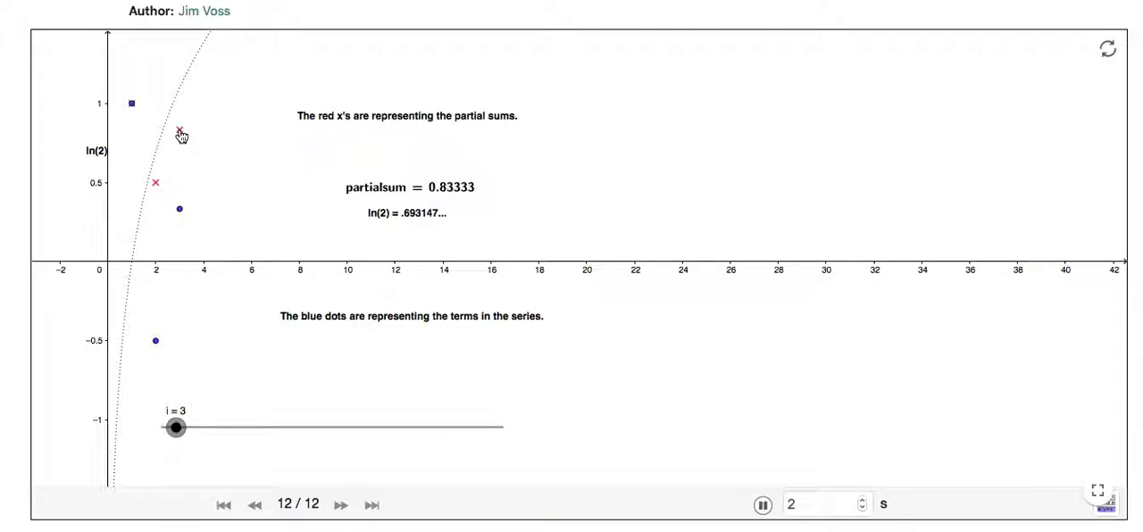
{"action": "mouse_move", "coordinate": [179, 195]}
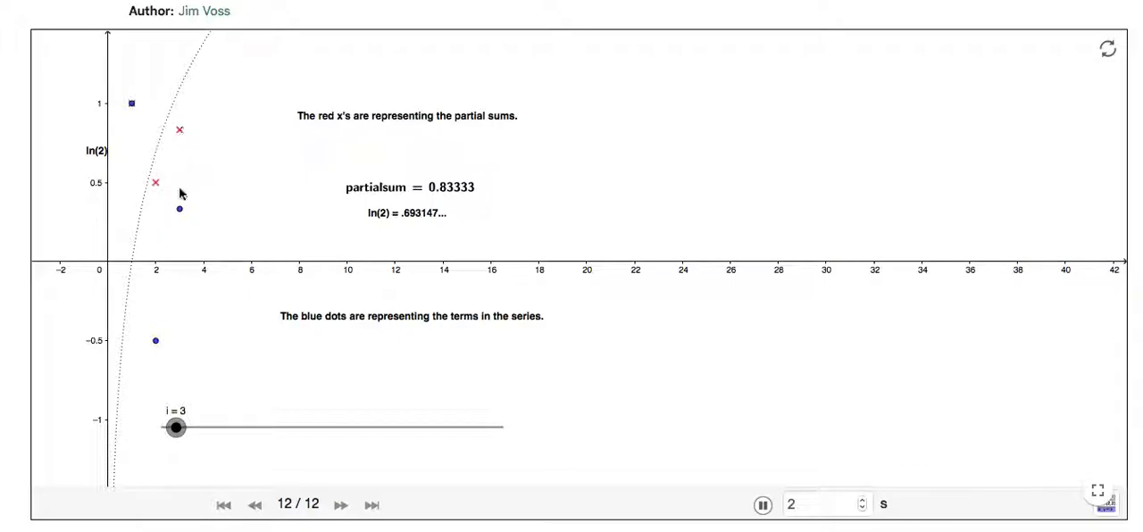
{"action": "mouse_move", "coordinate": [218, 409]}
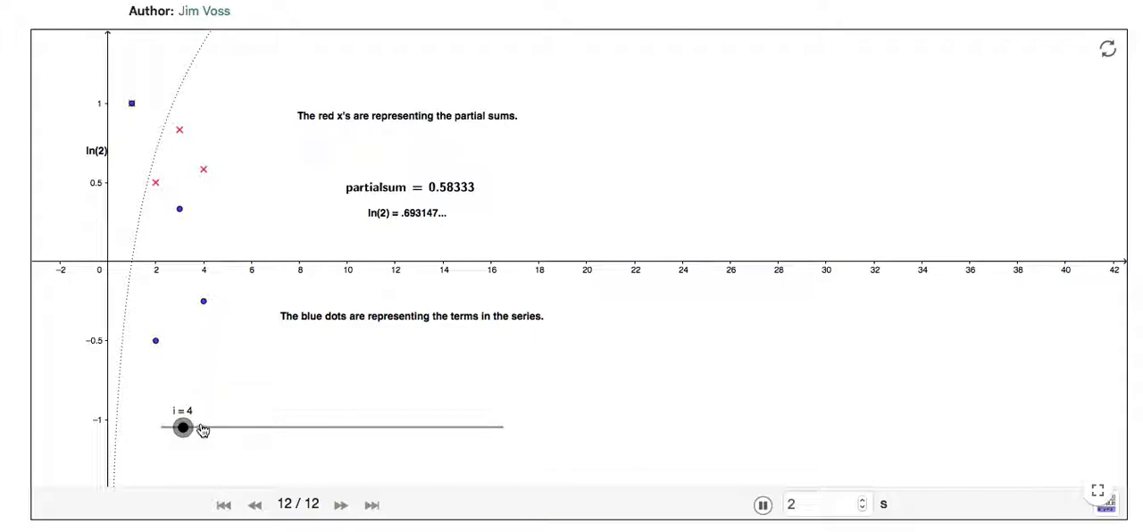
{"action": "mouse_move", "coordinate": [204, 170]}
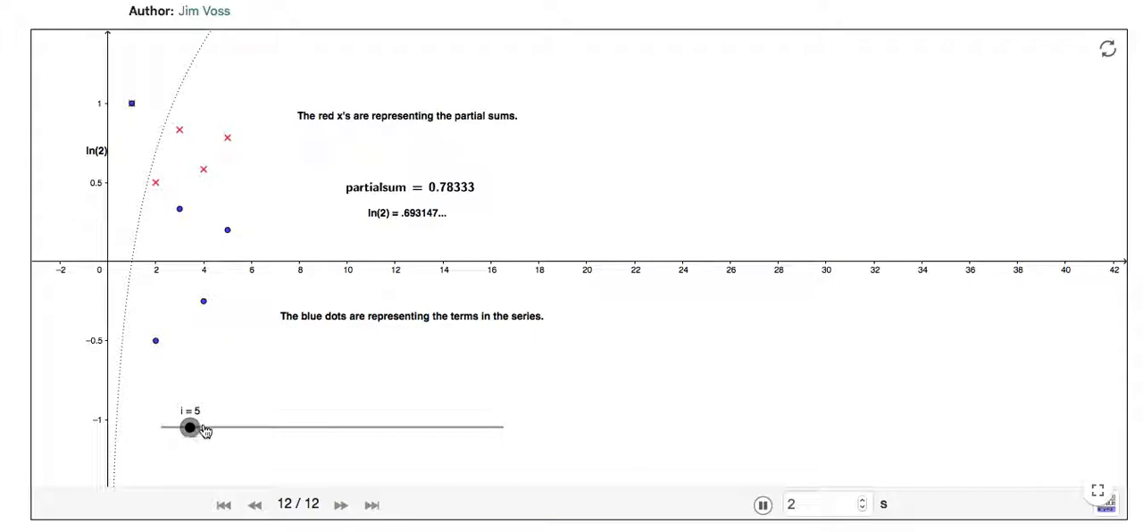
{"action": "left_click_drag", "start_coordinate": [189, 428], "coordinate": [203, 429]}
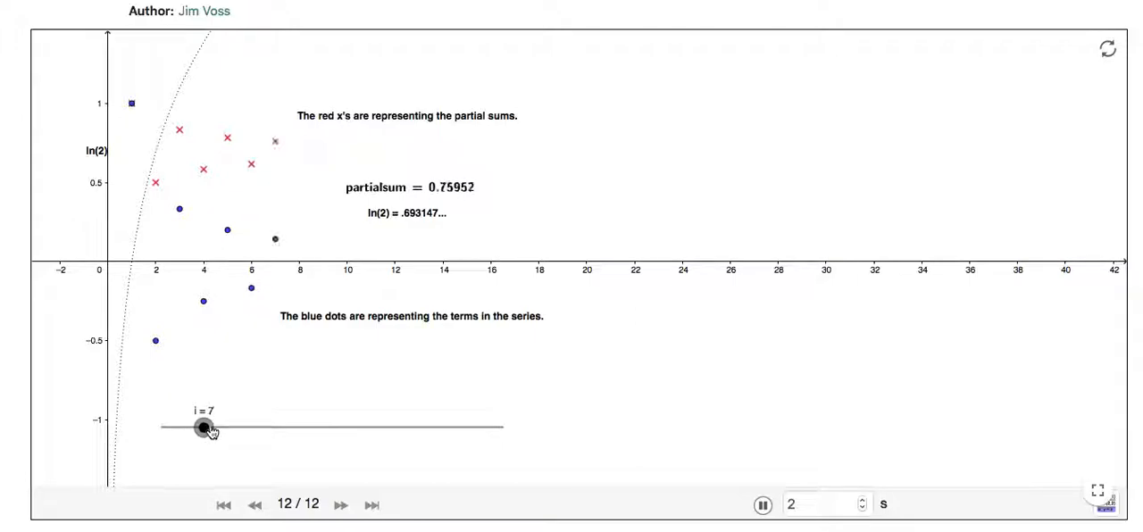
{"action": "left_click_drag", "start_coordinate": [203, 427], "coordinate": [210, 427]}
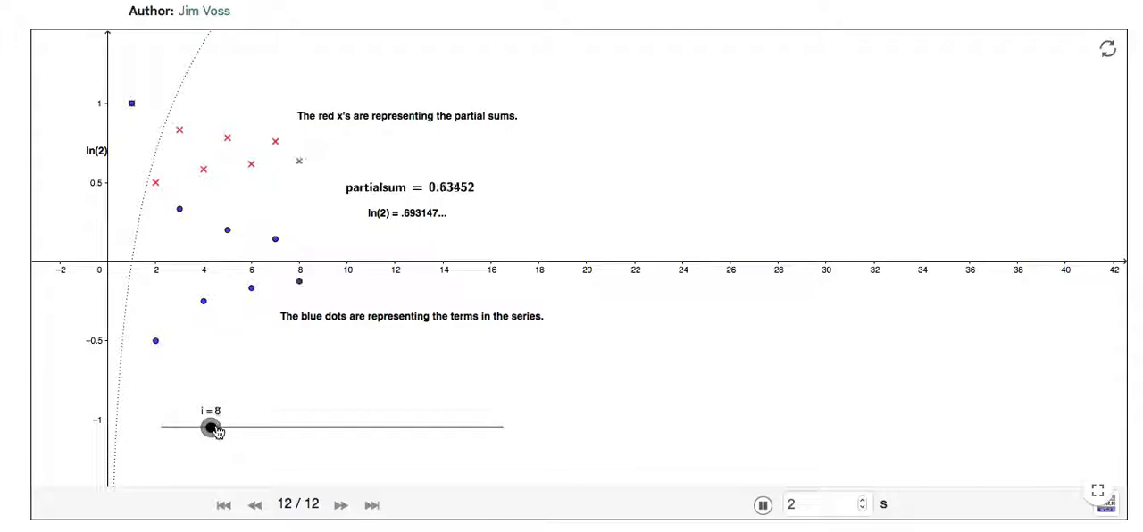
{"action": "left_click_drag", "start_coordinate": [211, 428], "coordinate": [221, 429]}
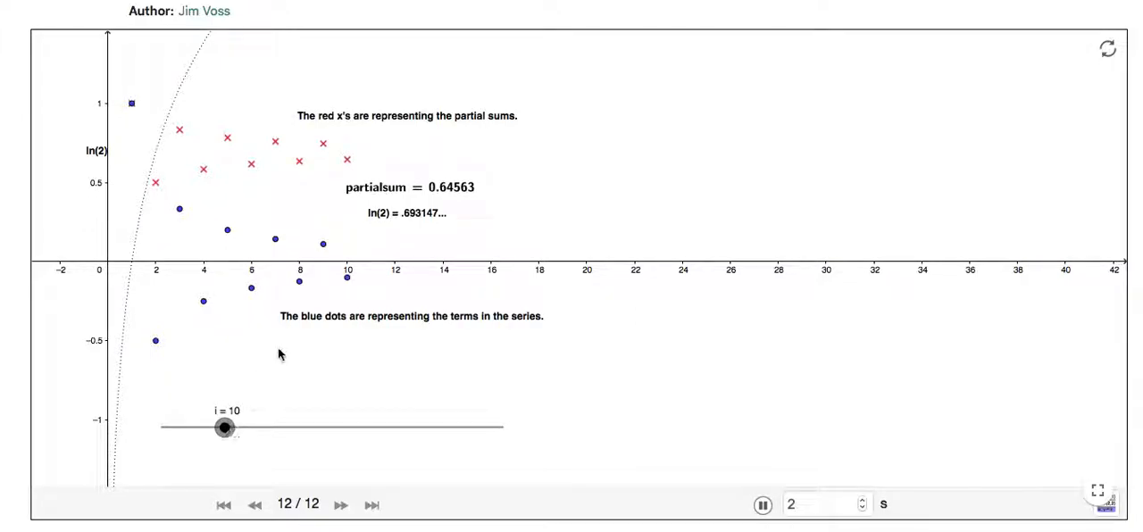
{"action": "mouse_move", "coordinate": [360, 173]}
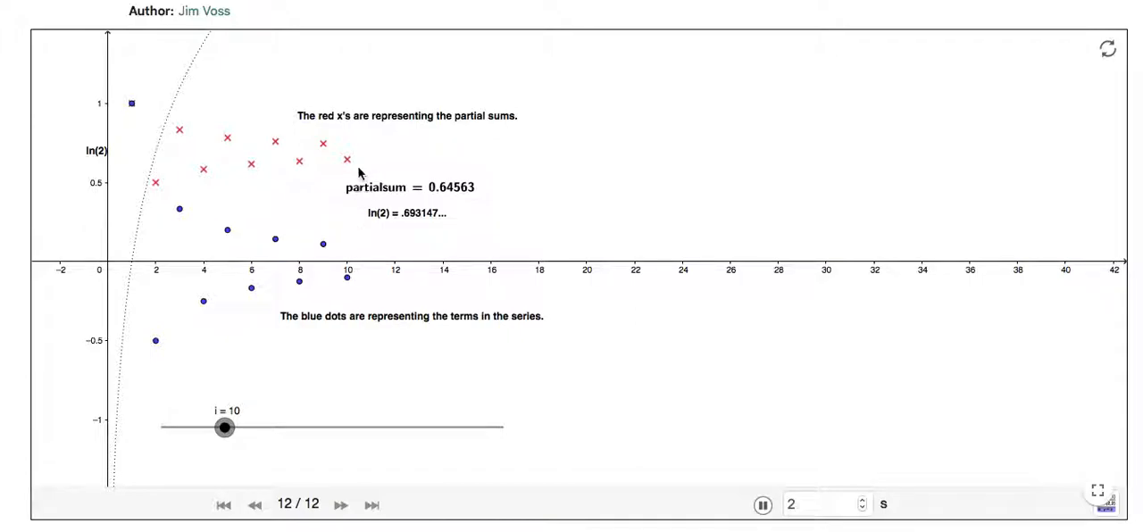
{"action": "mouse_move", "coordinate": [211, 171]}
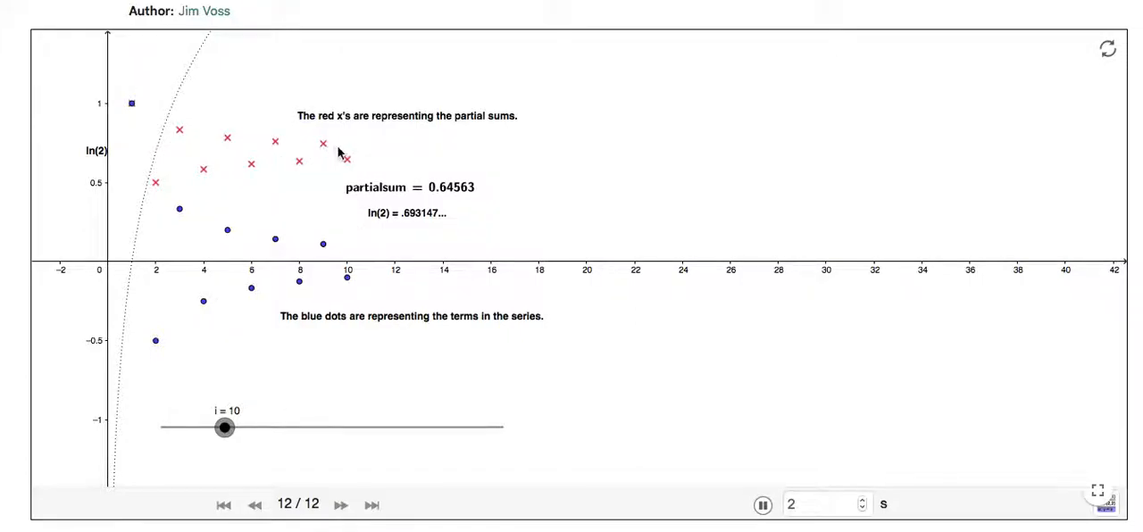
{"action": "mouse_move", "coordinate": [300, 157]}
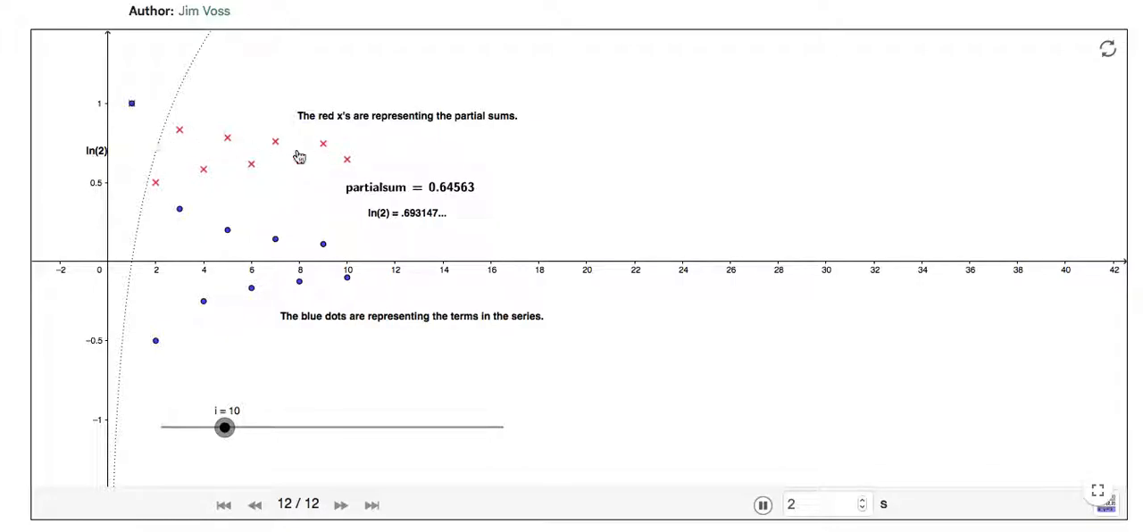
{"action": "mouse_move", "coordinate": [253, 425]}
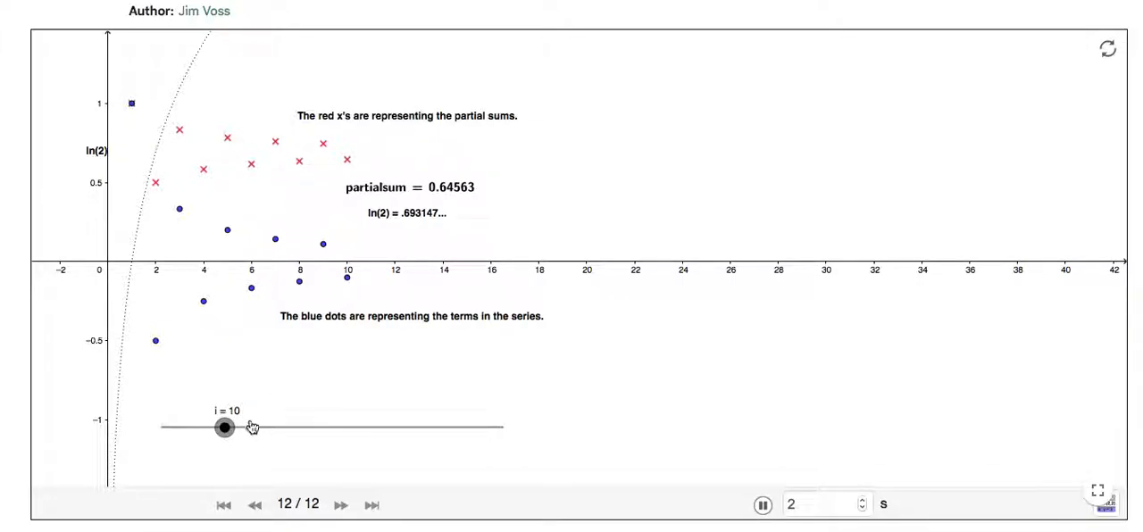
Raise the i slider stepwise from 10 through 12, 15, 19, 20 to 23, adding more series points.
{"action": "left_click_drag", "start_coordinate": [225, 427], "coordinate": [239, 427]}
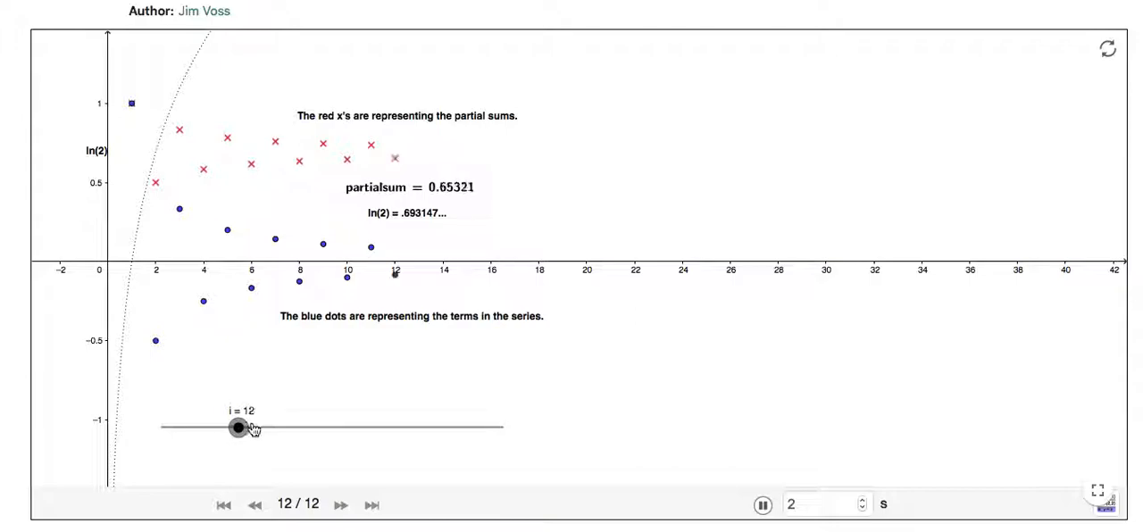
{"action": "left_click_drag", "start_coordinate": [239, 428], "coordinate": [261, 429]}
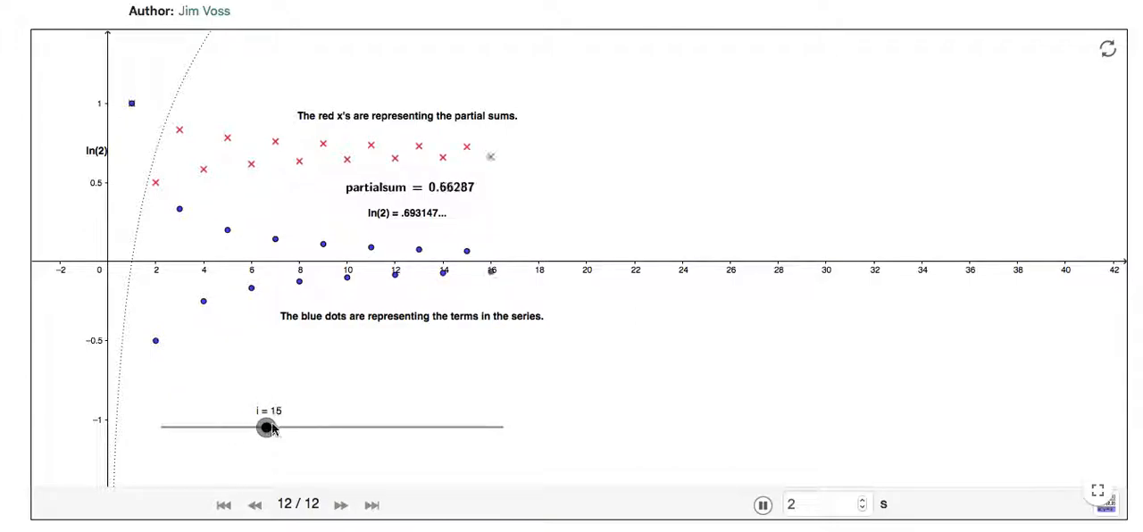
{"action": "left_click_drag", "start_coordinate": [264, 429], "coordinate": [282, 429]}
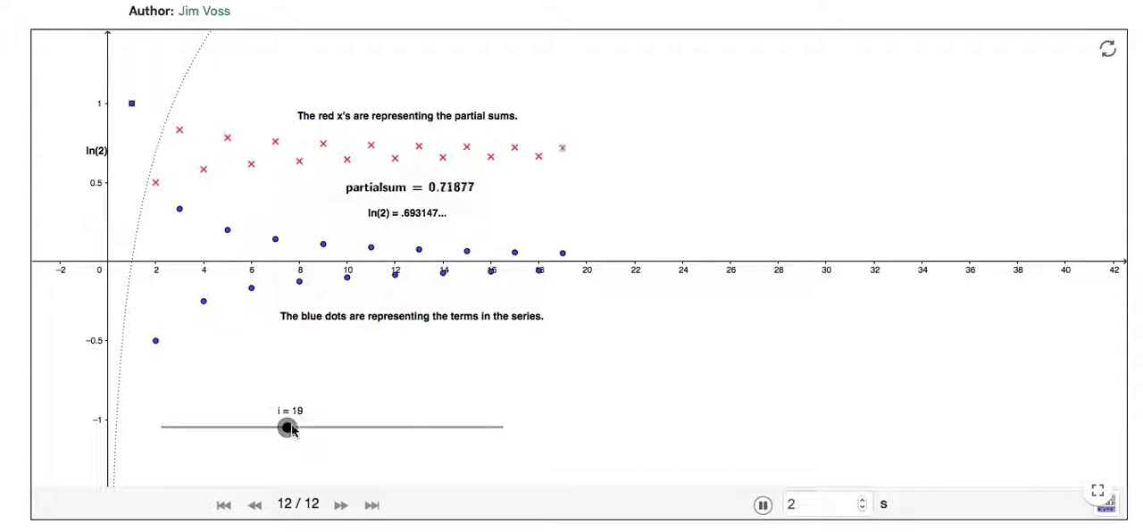
{"action": "left_click_drag", "start_coordinate": [287, 429], "coordinate": [295, 428]}
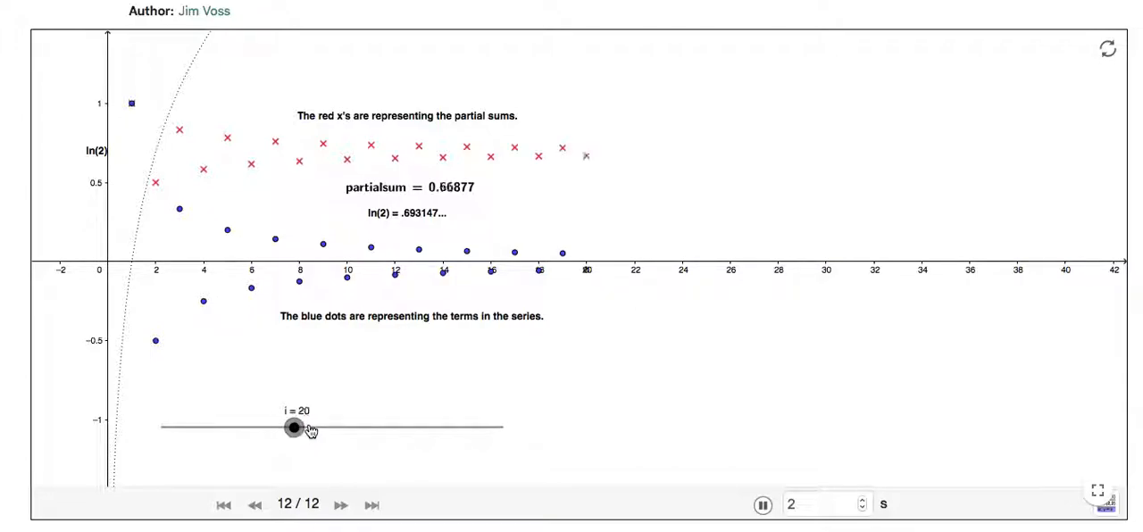
{"action": "left_click_drag", "start_coordinate": [295, 428], "coordinate": [304, 429]}
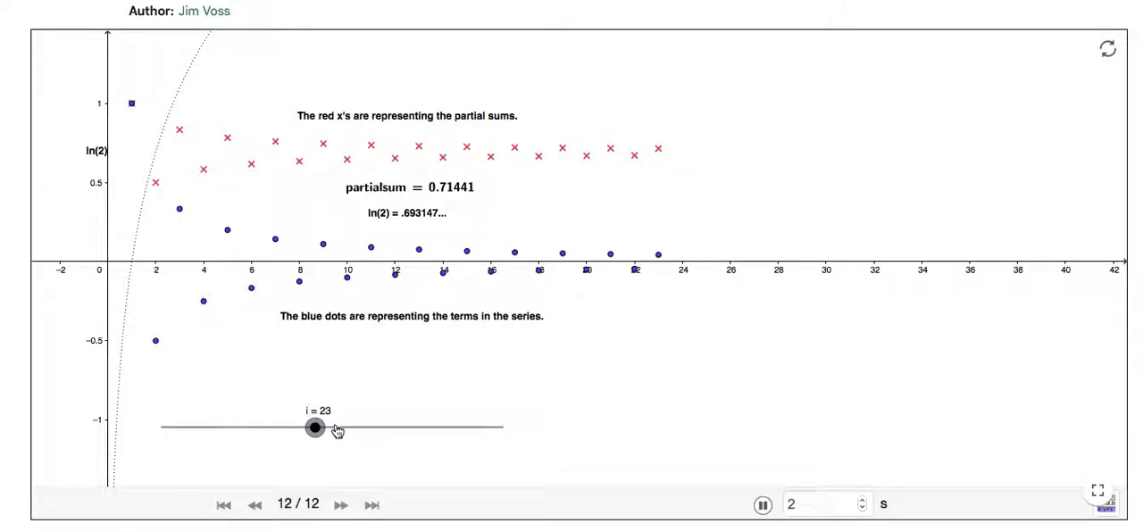
{"action": "mouse_move", "coordinate": [336, 432]}
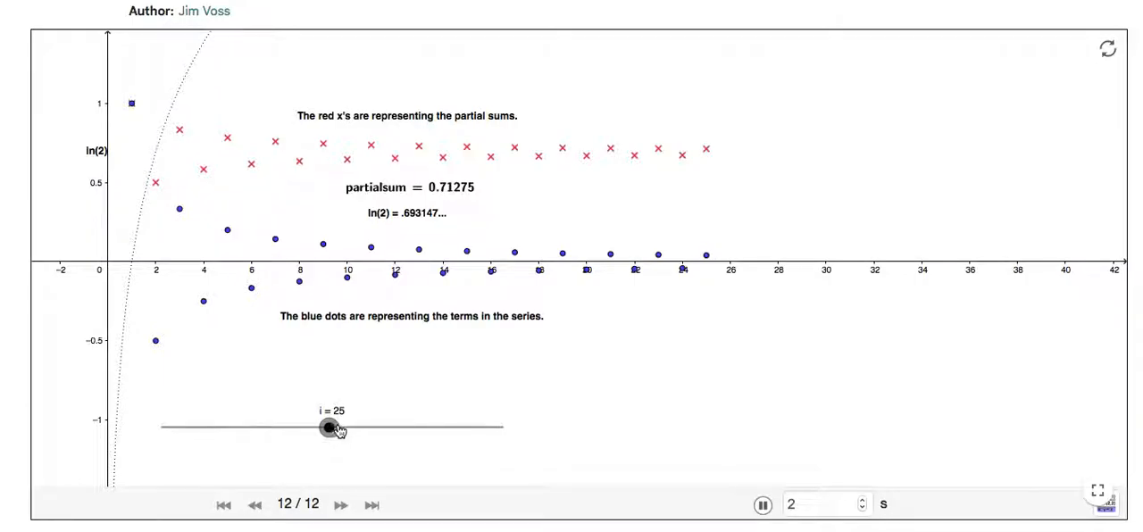
Continue raising i through 28, 30, 33, 37, 43 to the final 47, partial sum 0.70367 near ln(2).
{"action": "left_click_drag", "start_coordinate": [332, 429], "coordinate": [358, 429]}
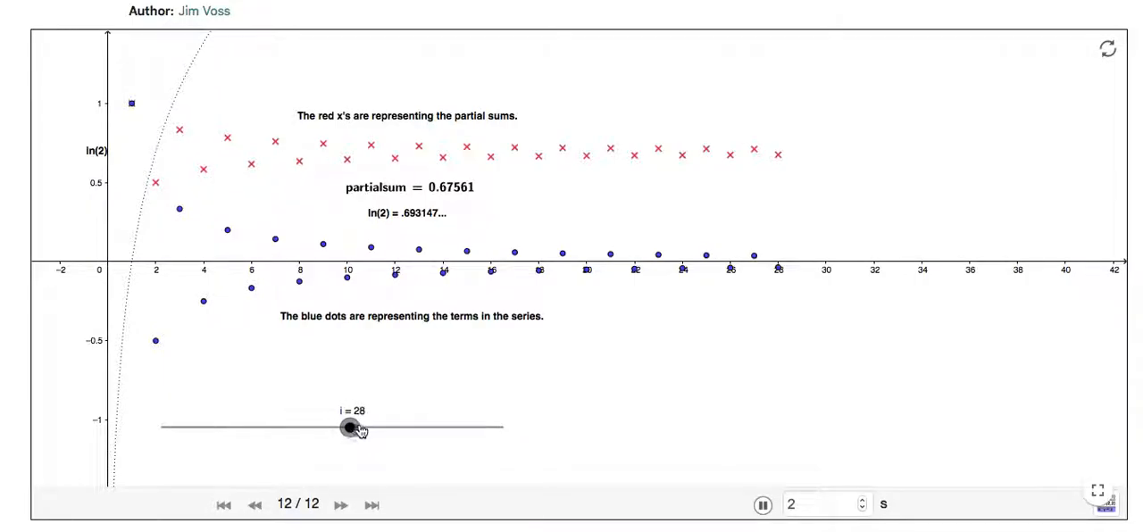
{"action": "left_click_drag", "start_coordinate": [350, 429], "coordinate": [364, 429]}
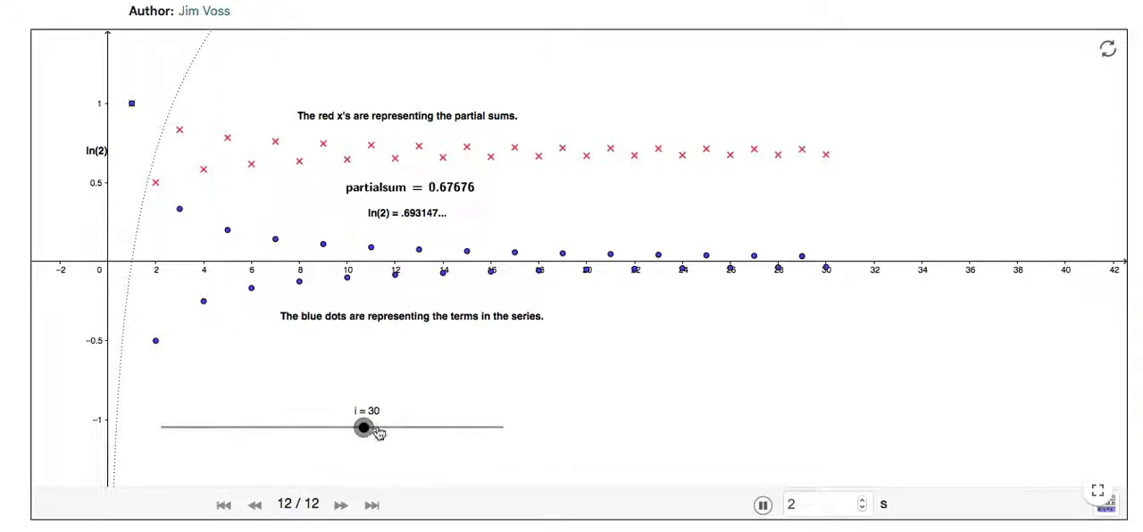
{"action": "left_click_drag", "start_coordinate": [364, 428], "coordinate": [390, 428]}
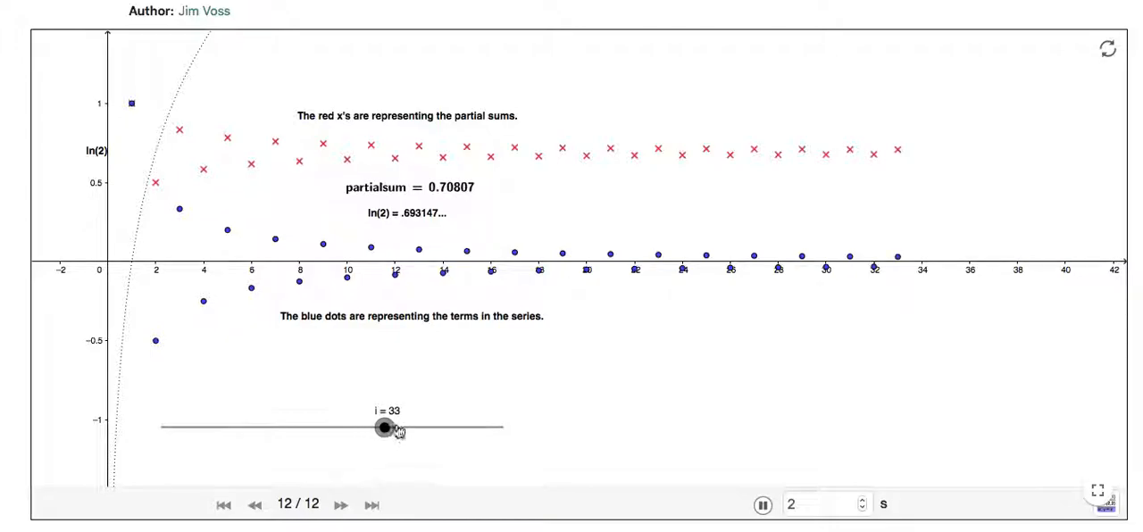
{"action": "left_click_drag", "start_coordinate": [384, 429], "coordinate": [411, 429]}
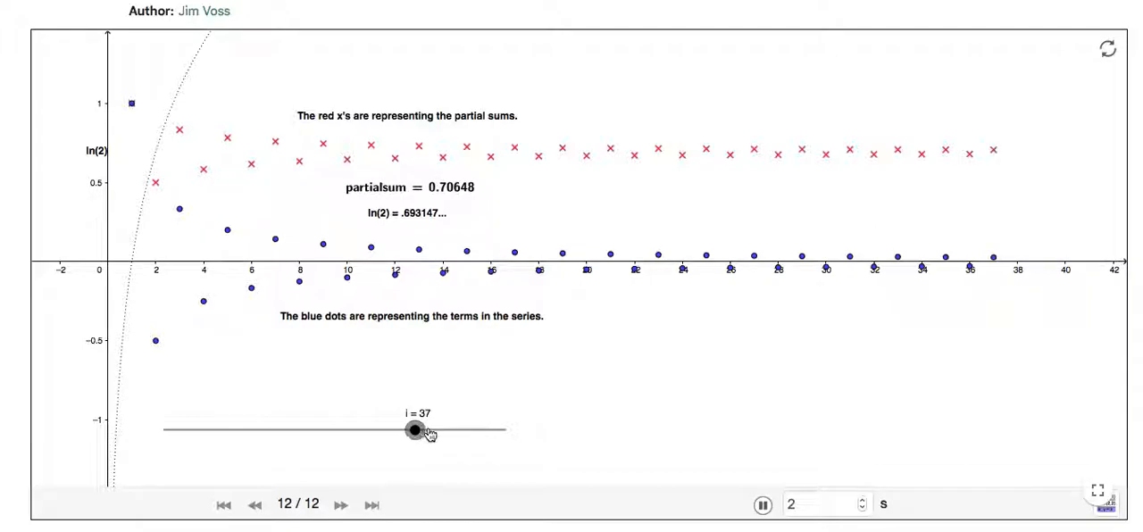
{"action": "left_click_drag", "start_coordinate": [414, 429], "coordinate": [422, 429]}
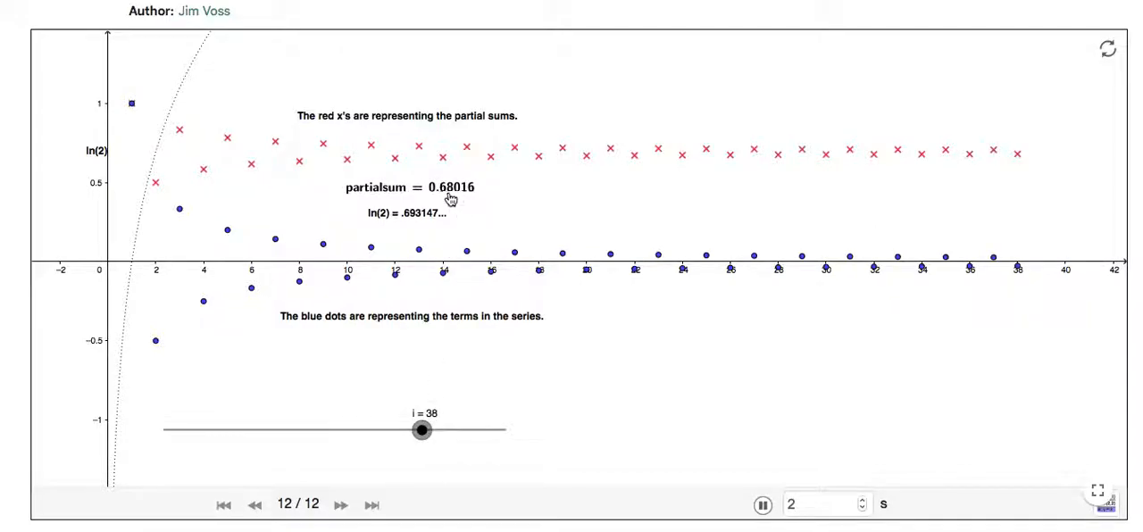
{"action": "mouse_move", "coordinate": [453, 196]}
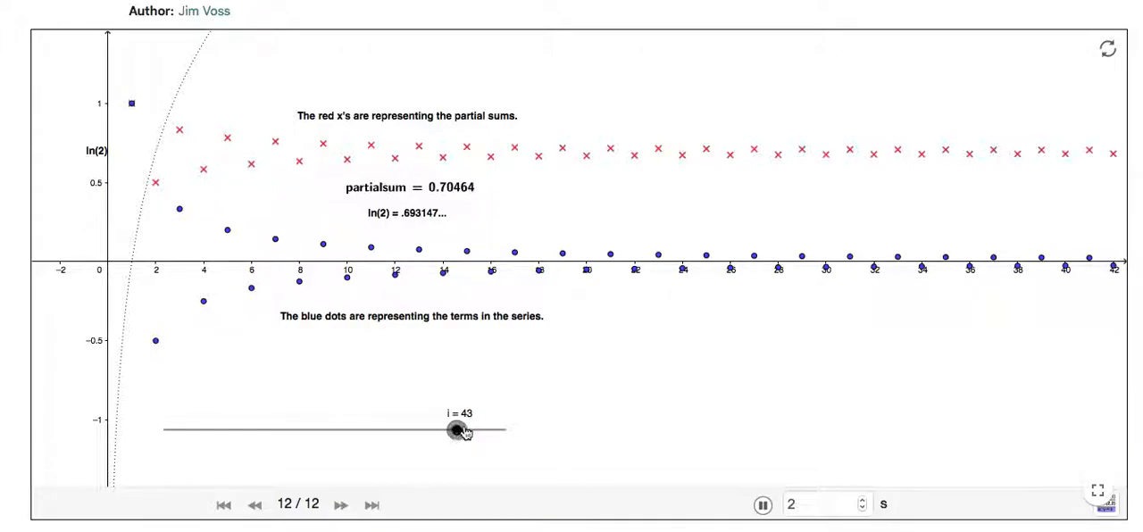
{"action": "left_click_drag", "start_coordinate": [450, 432], "coordinate": [474, 432]}
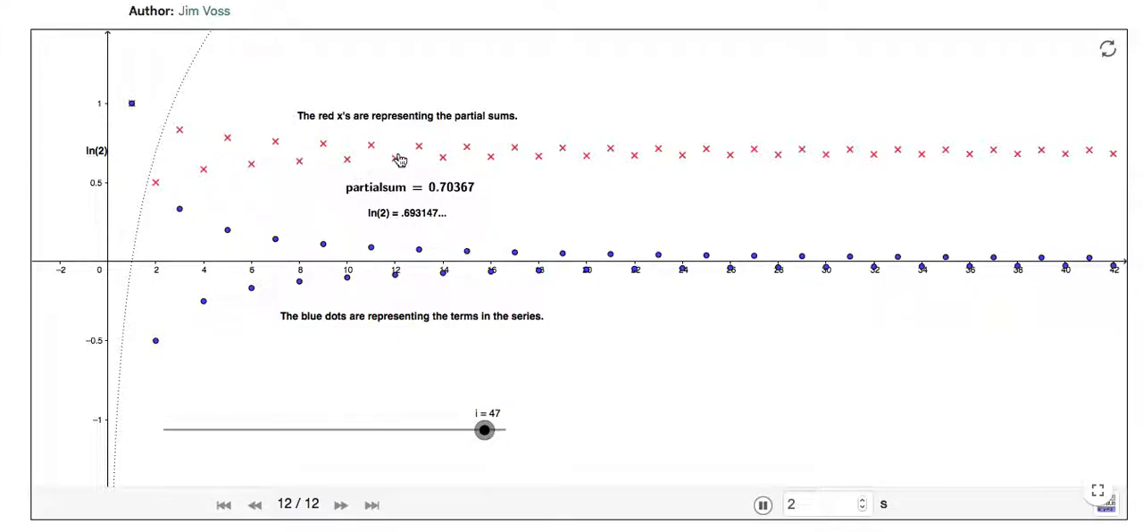
{"action": "mouse_move", "coordinate": [1032, 145]}
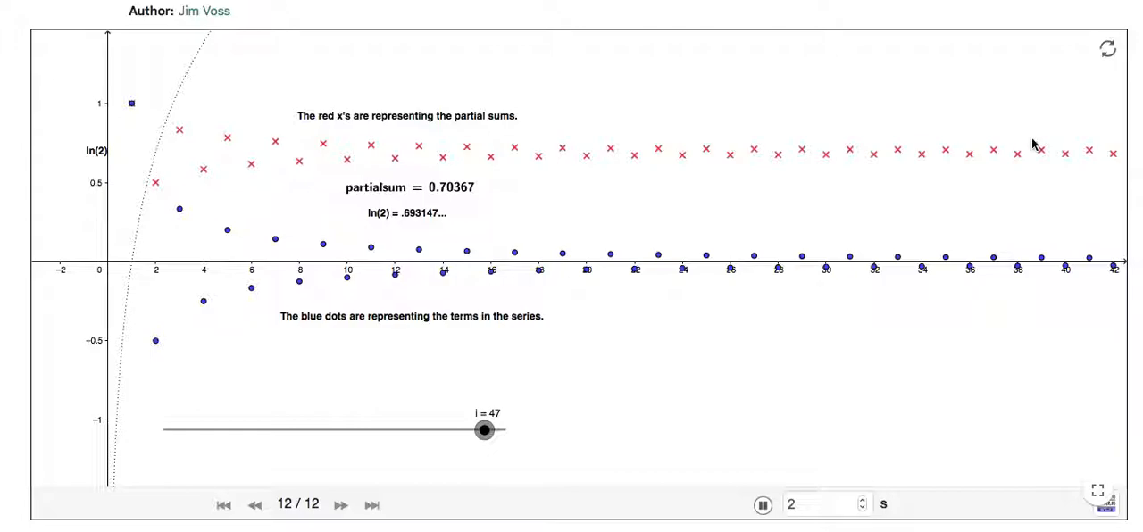